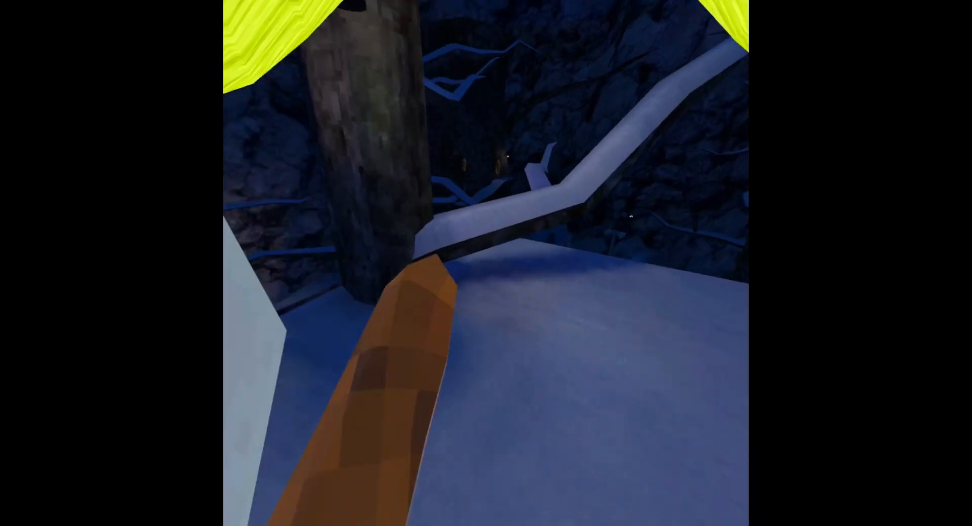
mouse_move(486, 263)
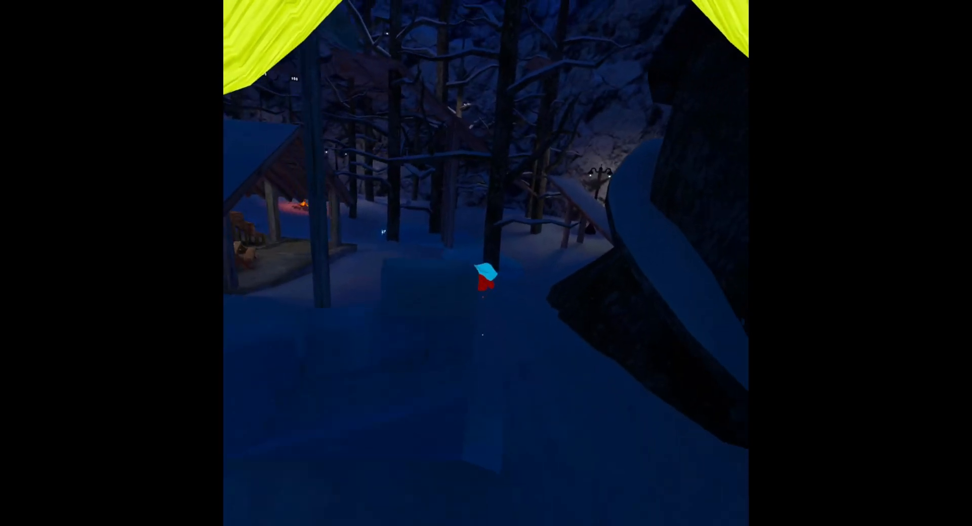
mouse_move(486, 263)
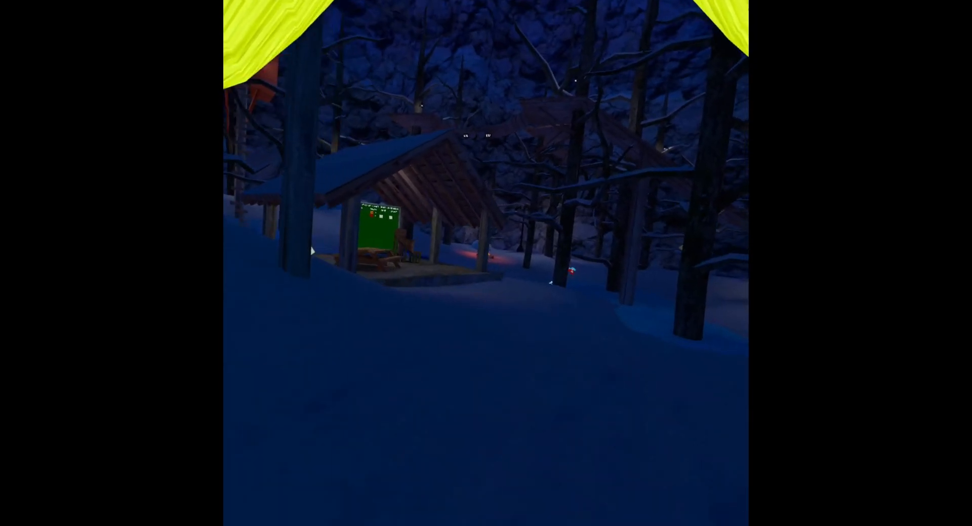
mouse_move(486, 262)
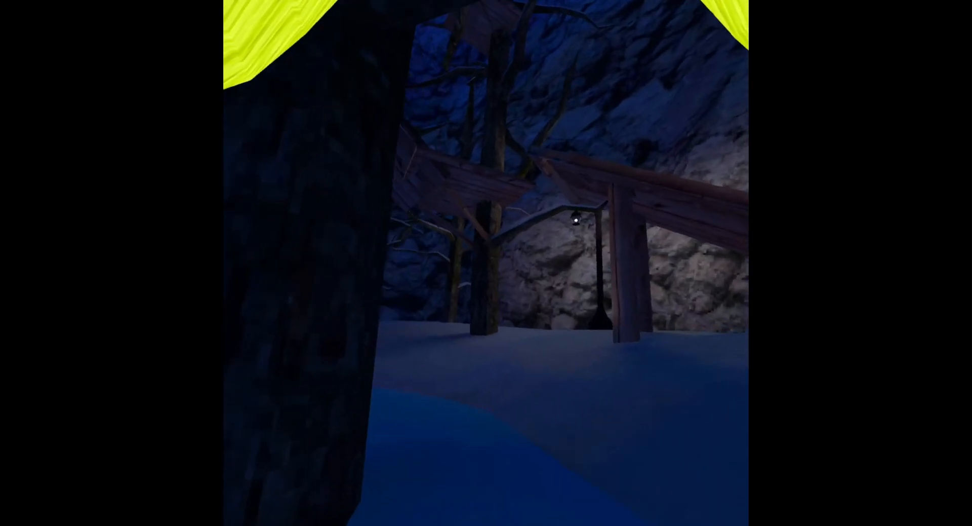
mouse_move(486, 263)
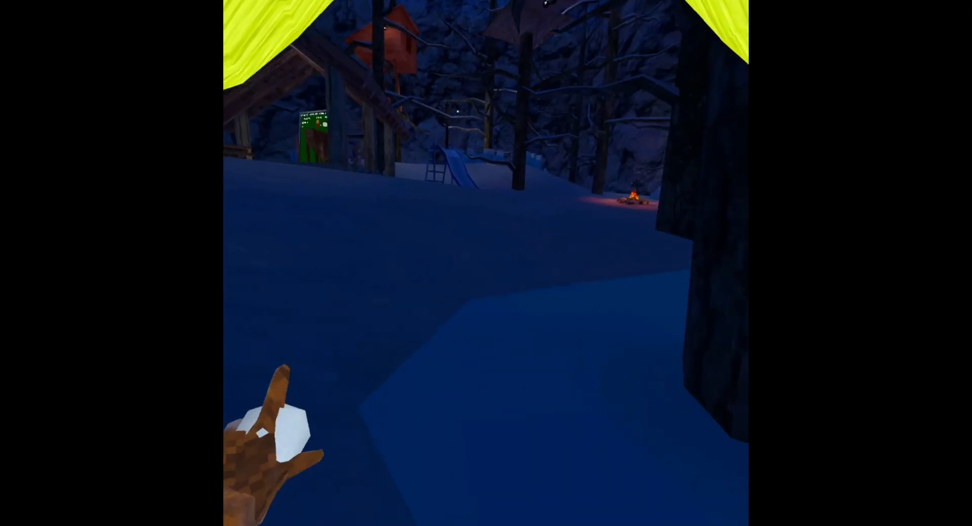
mouse_move(486, 263)
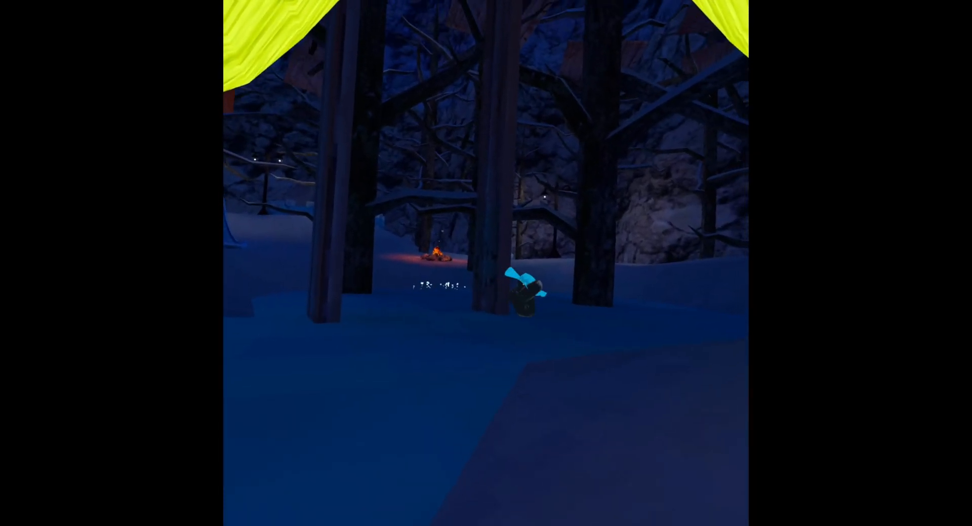
mouse_move(486, 262)
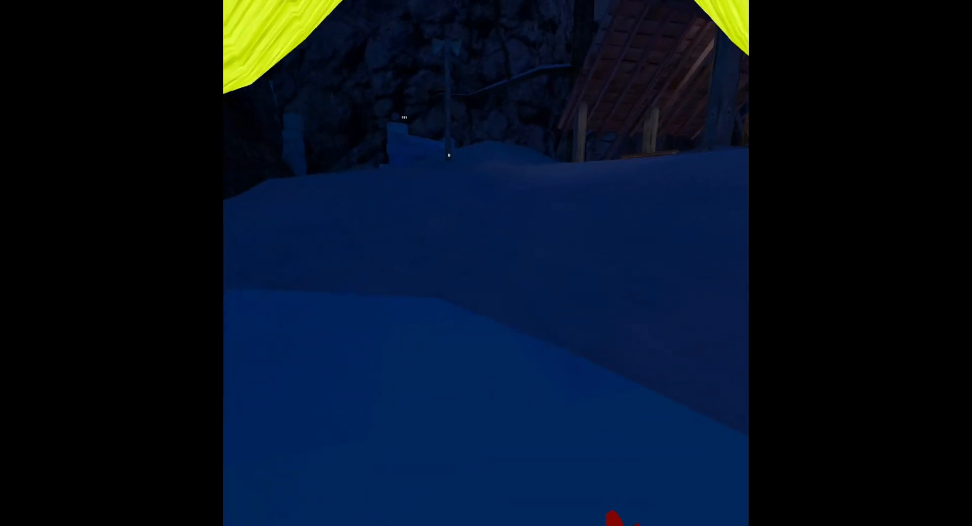
mouse_move(486, 262)
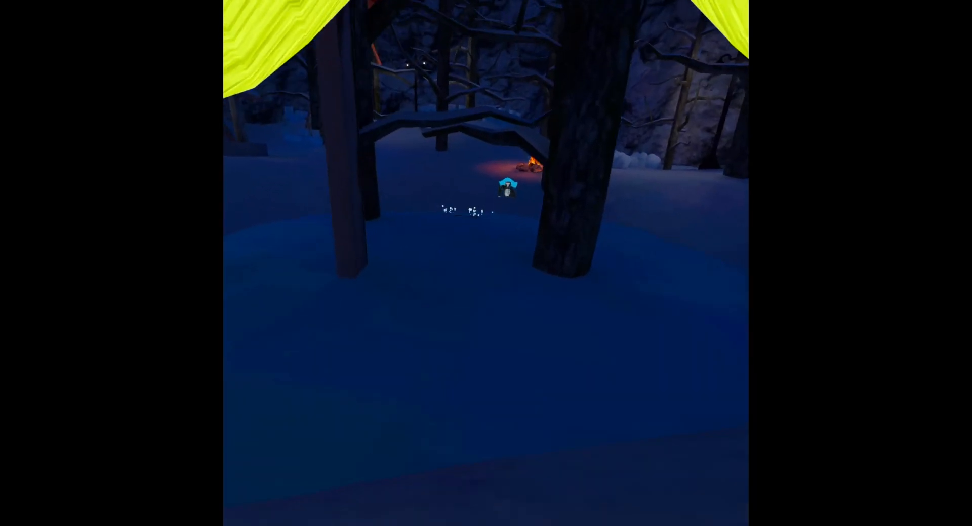
mouse_move(486, 262)
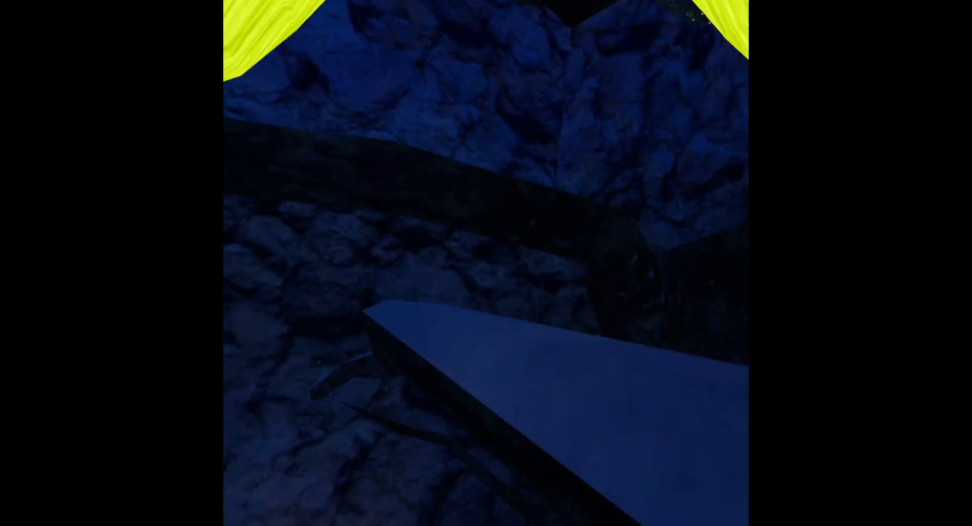
mouse_move(486, 263)
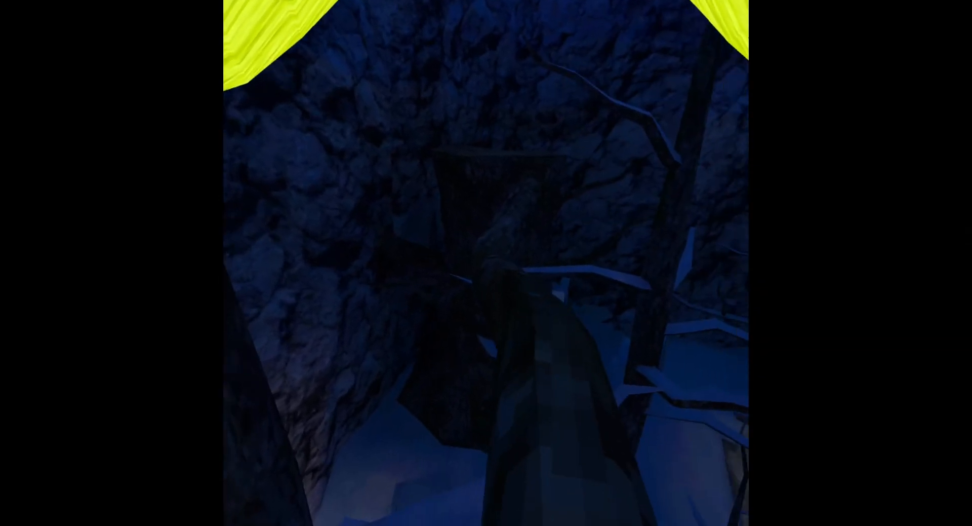
mouse_move(486, 263)
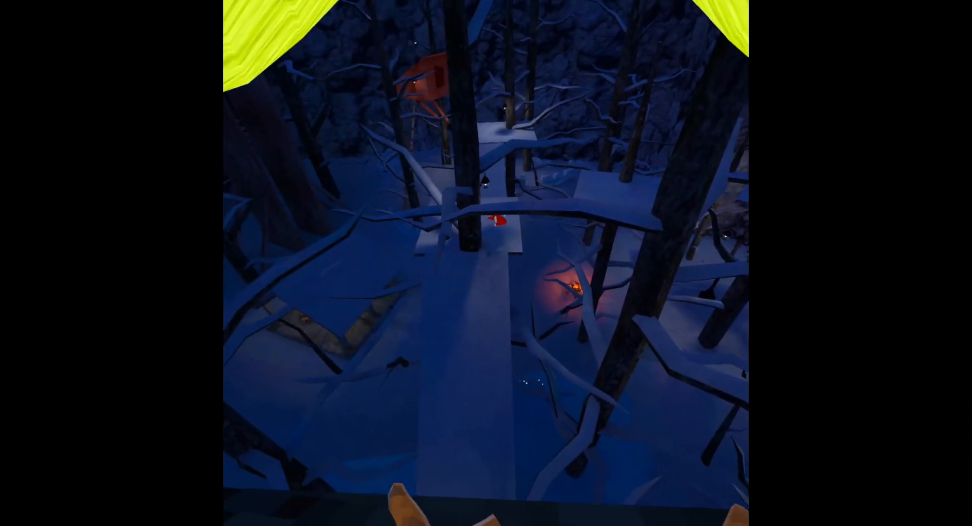
mouse_move(486, 263)
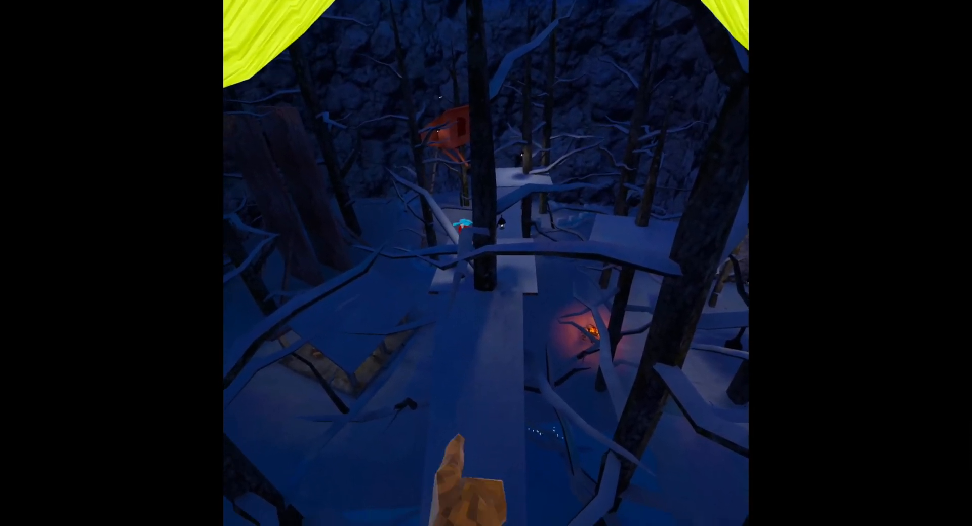
mouse_move(486, 263)
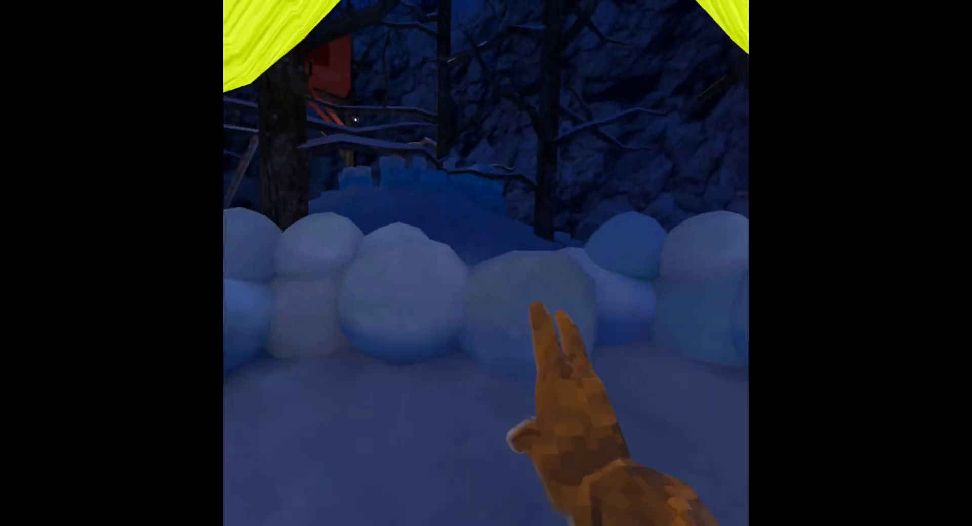
mouse_move(486, 248)
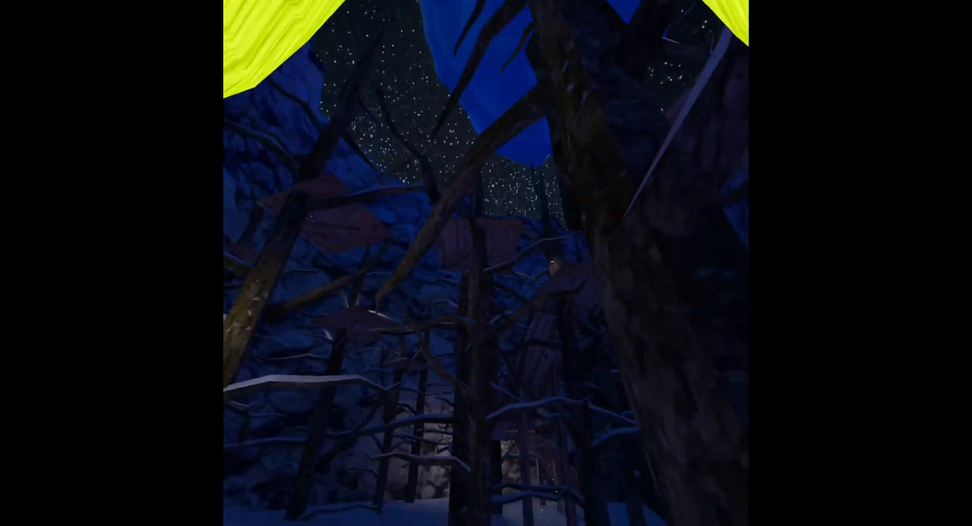
mouse_move(486, 263)
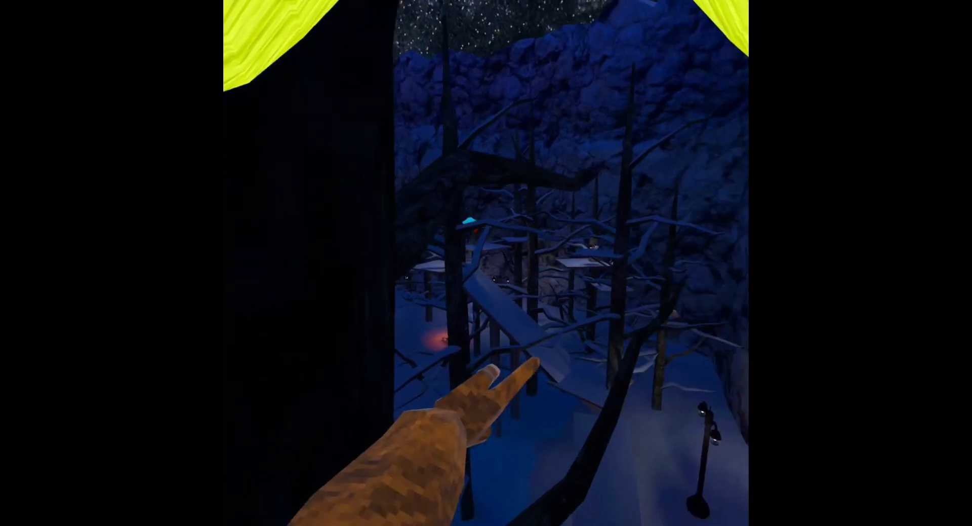
mouse_move(486, 263)
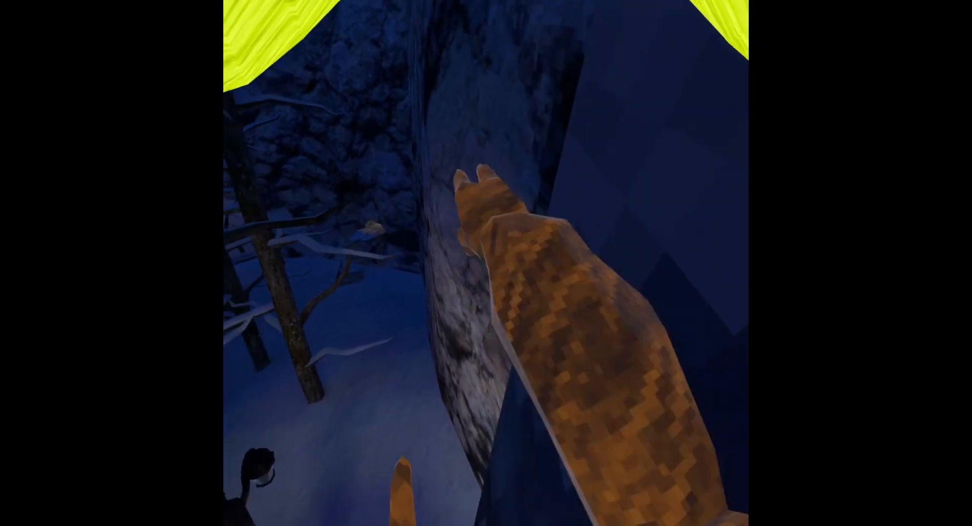
mouse_move(487, 263)
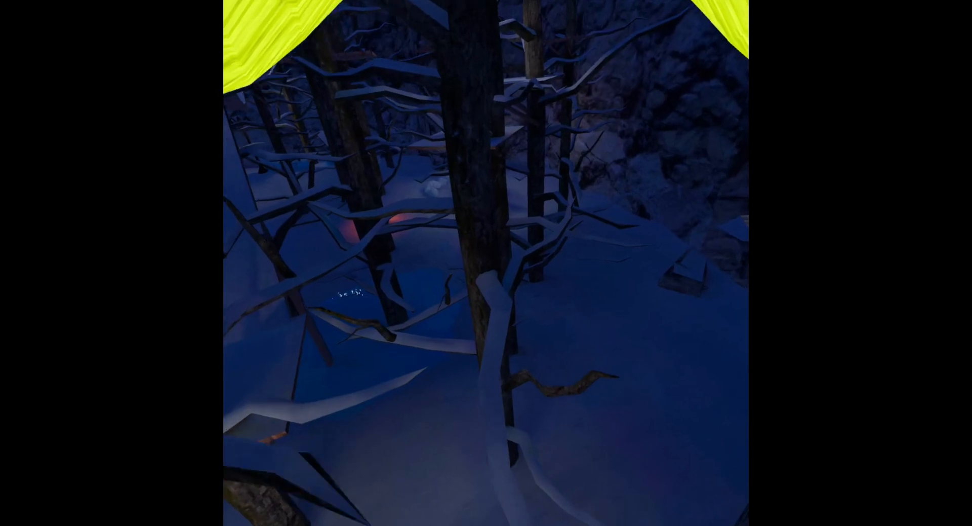